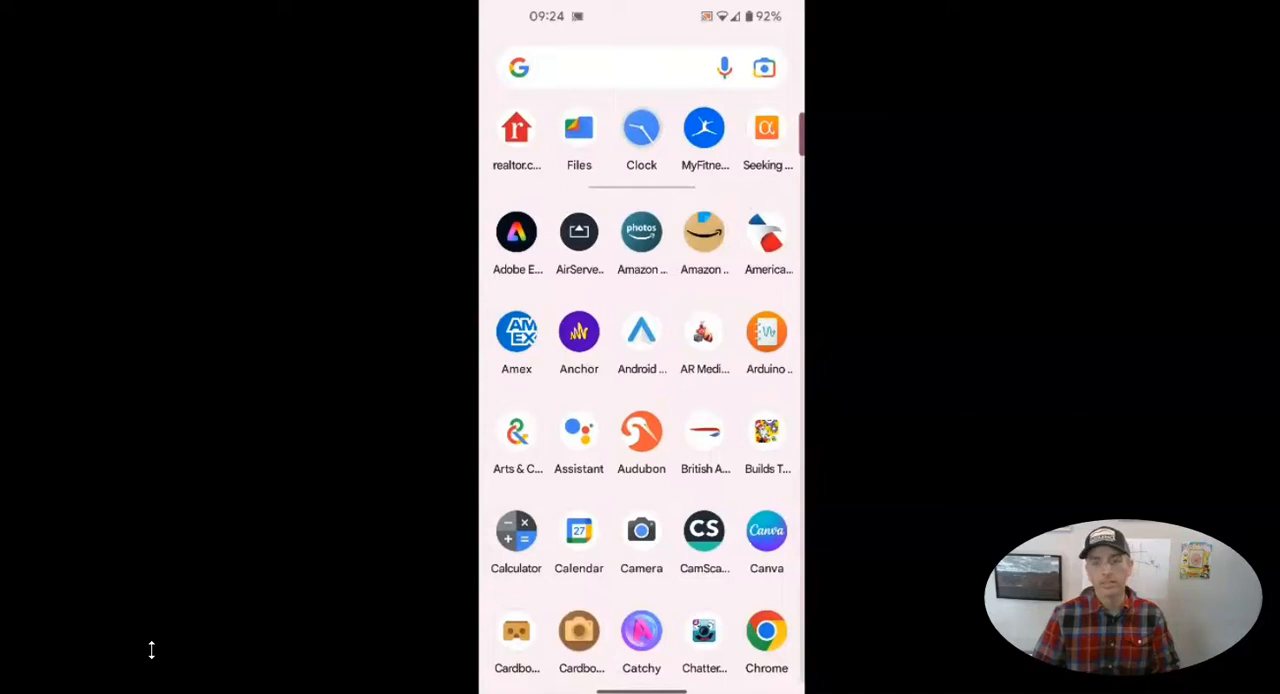
Step: Scroll the app drawer from the C apps down to the M–N section where MuseumViewer sits
scroll(down, 3)
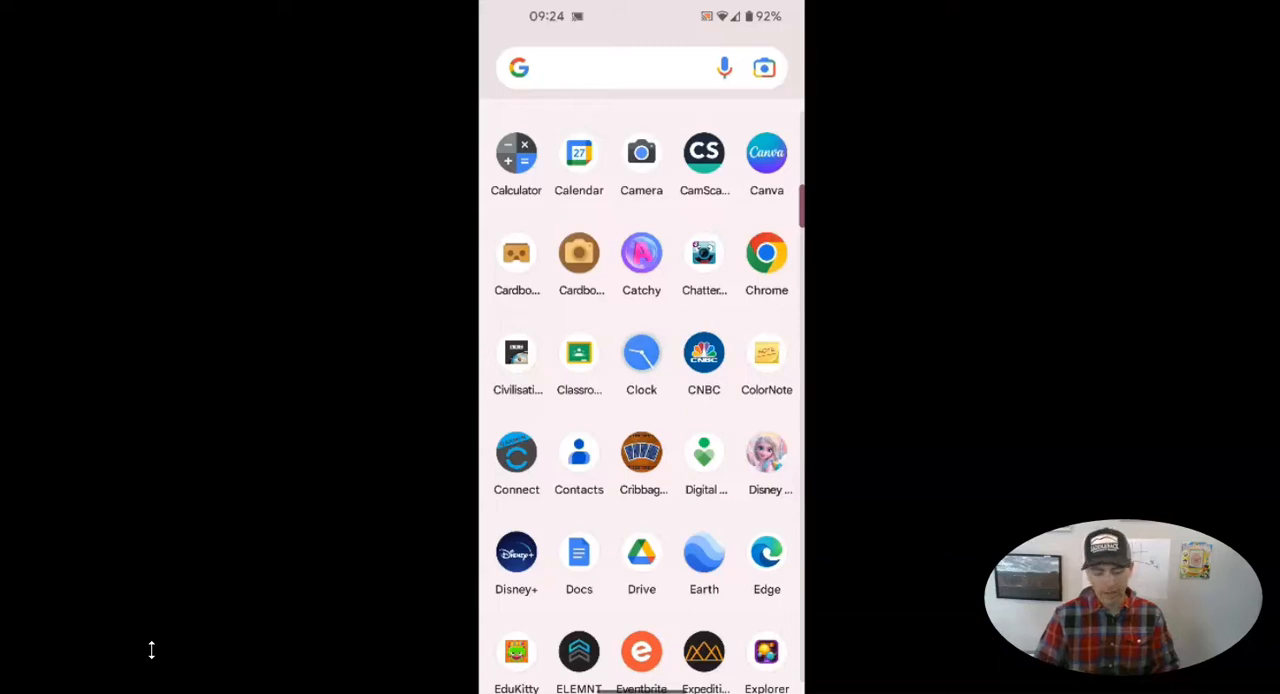
scroll(down, 3)
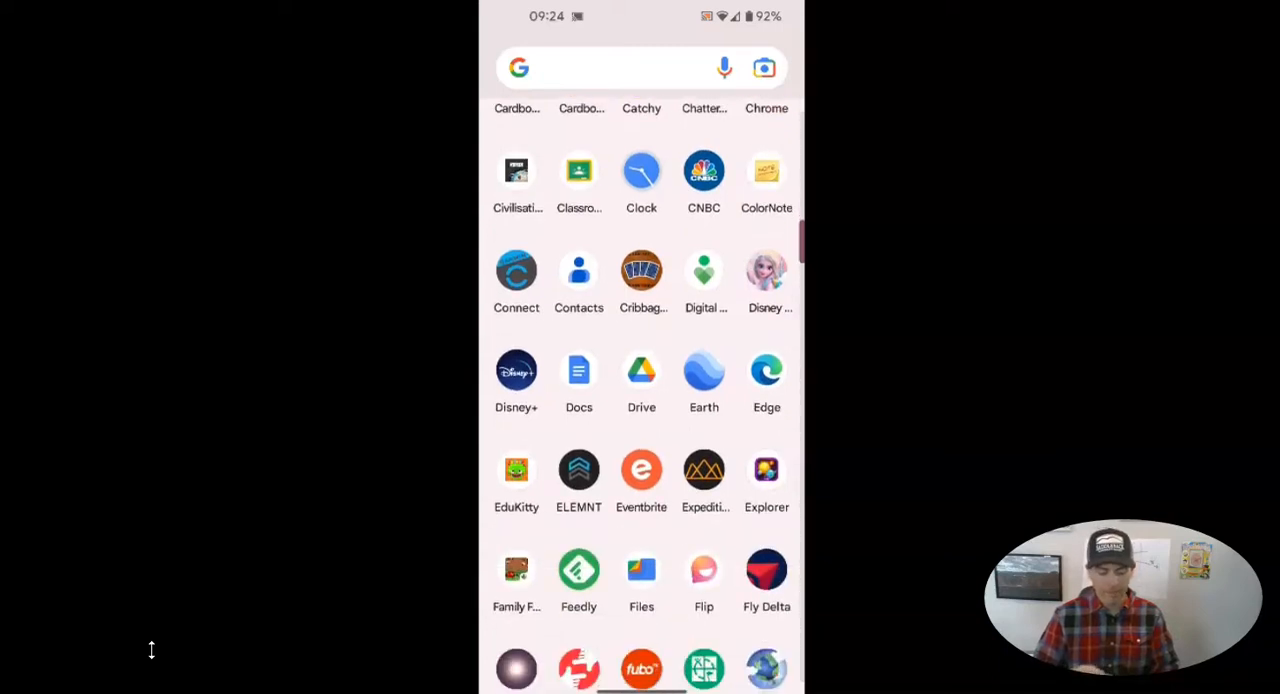
scroll(down, 3)
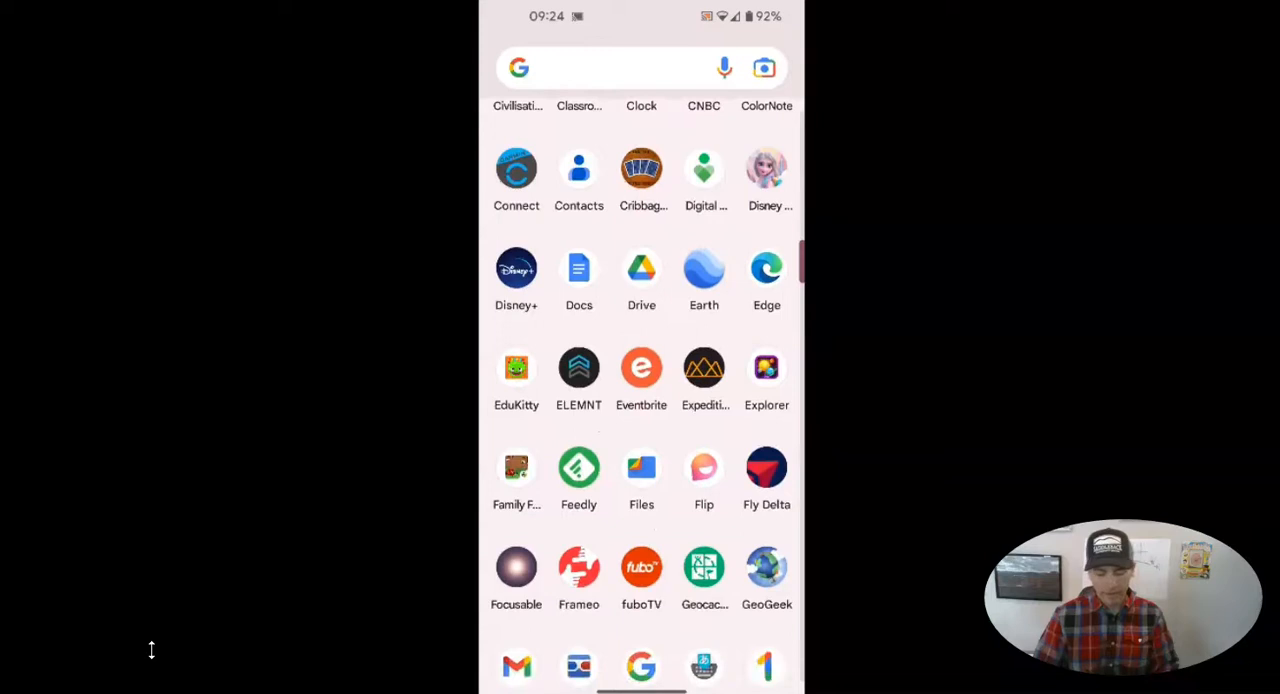
scroll(down, 3)
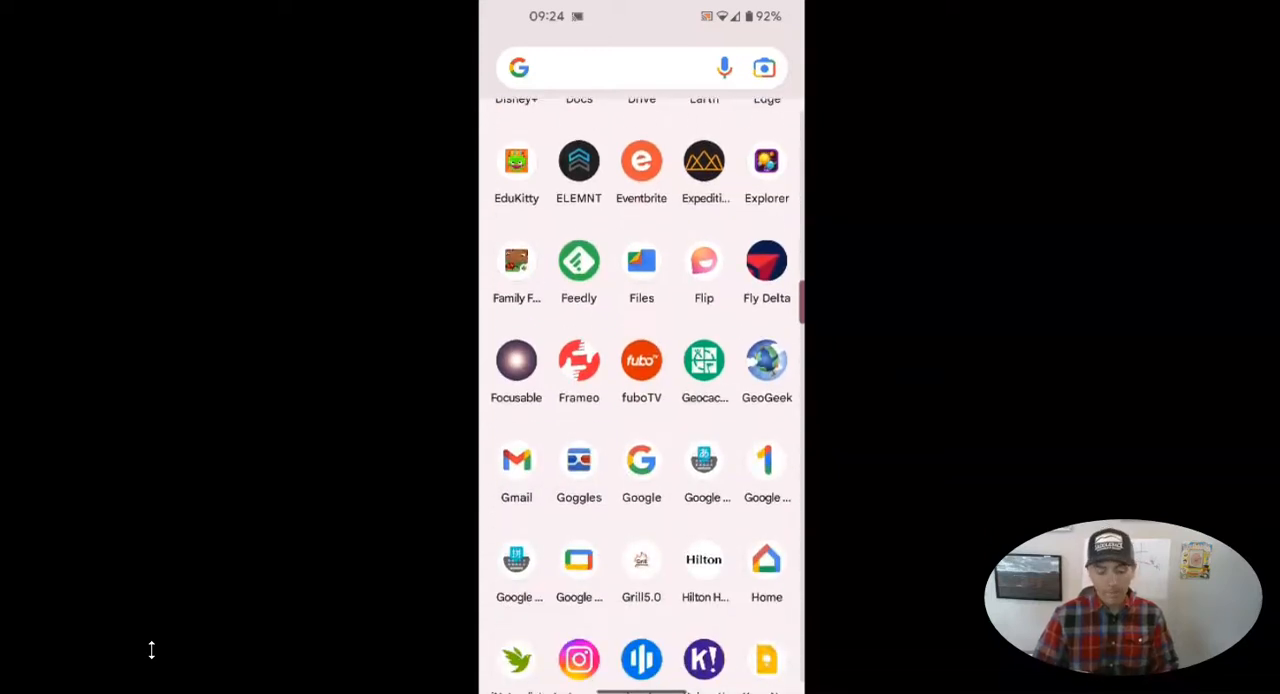
scroll(down, 3)
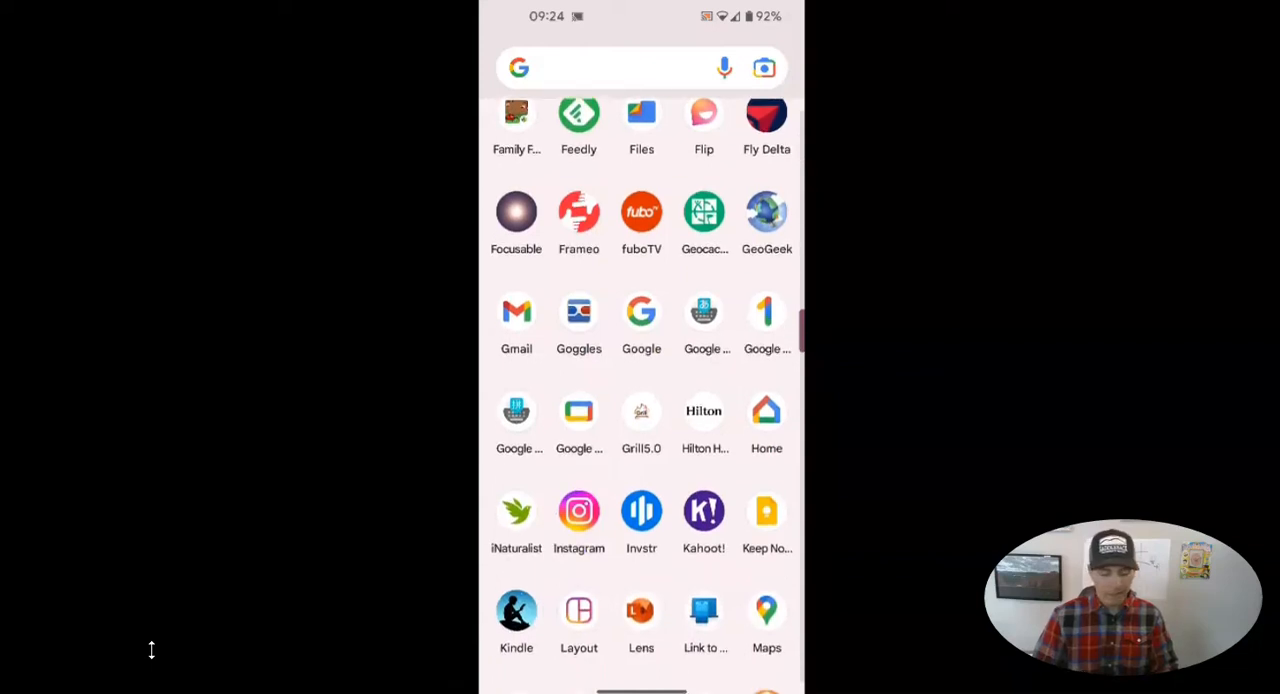
scroll(down, 3)
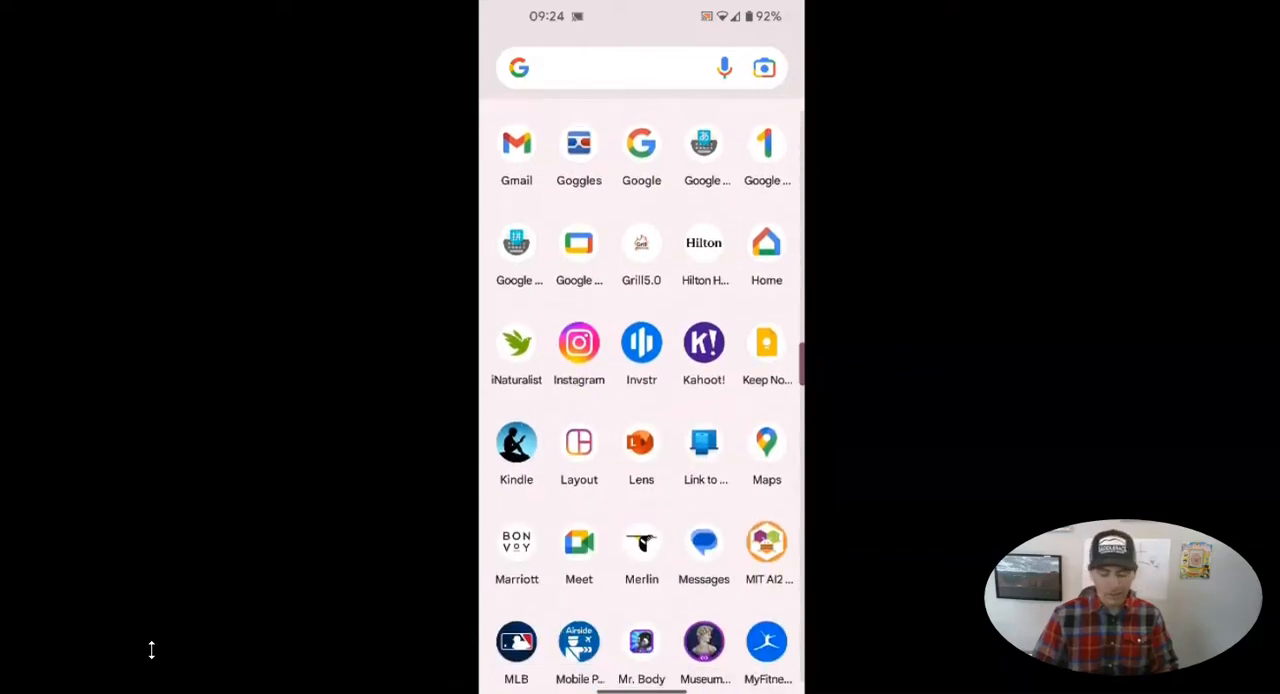
scroll(down, 3)
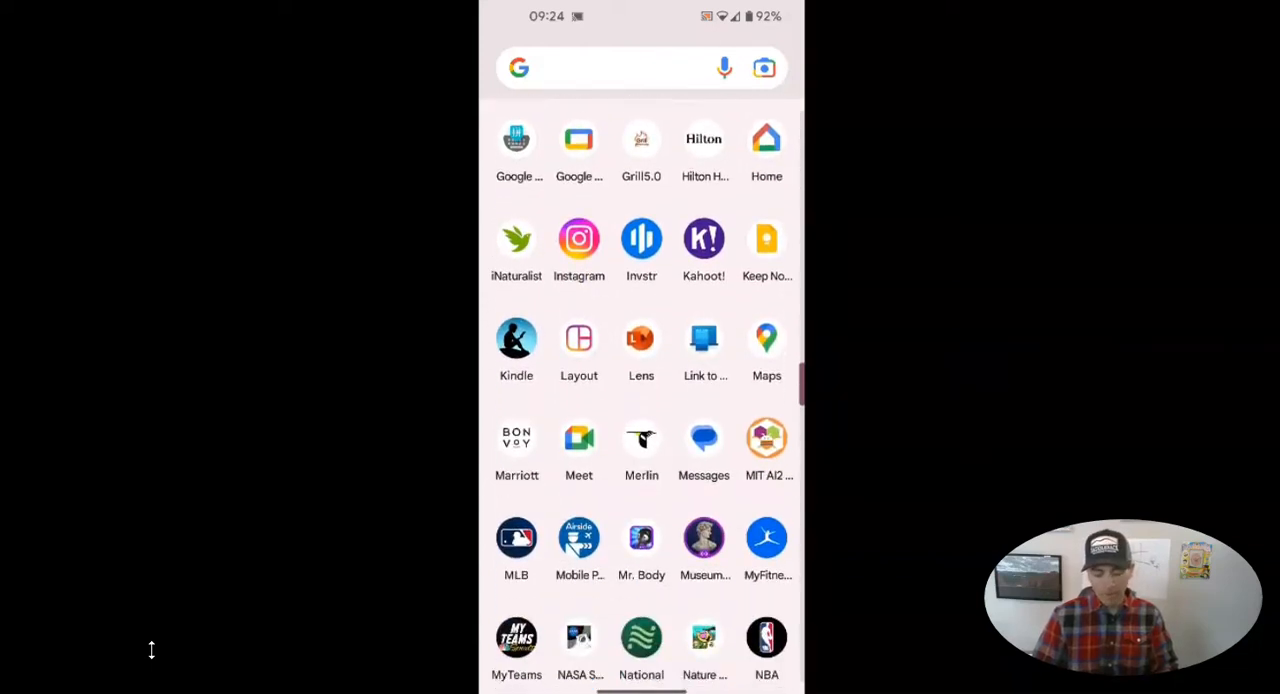
scroll(down, 3)
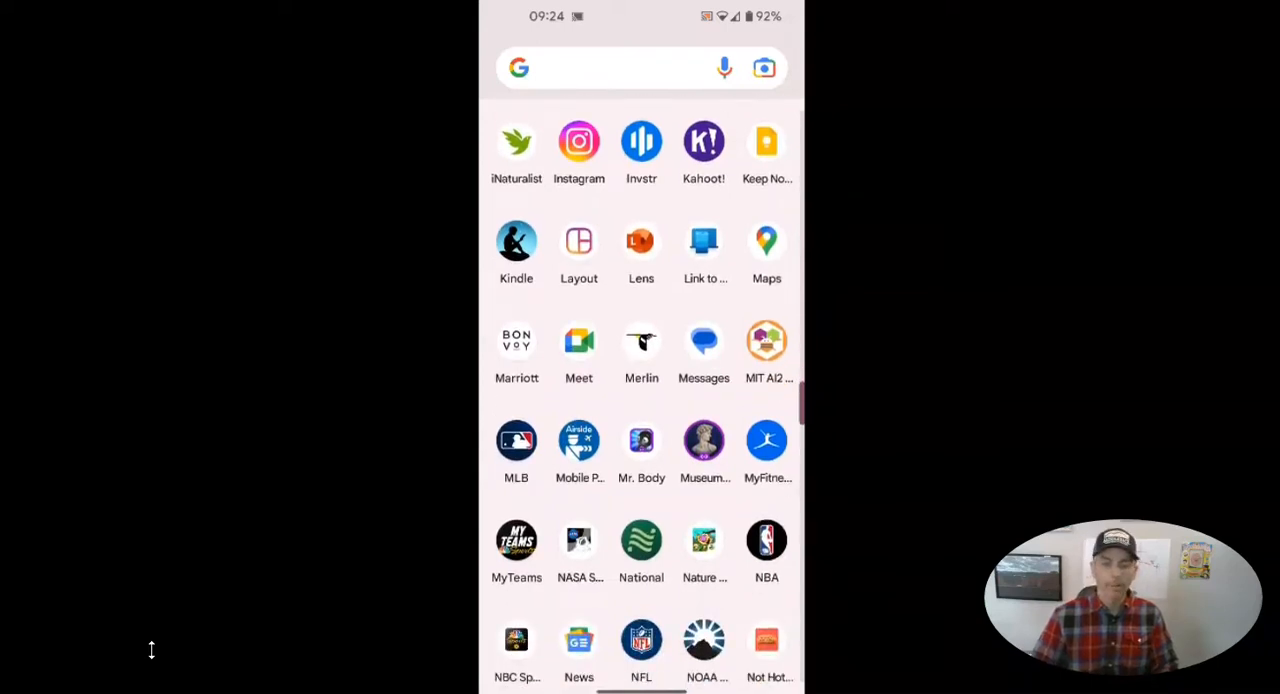
Step: Drag MuseumViewer onto Uninstall to raise its removal confirmation
click(640, 640)
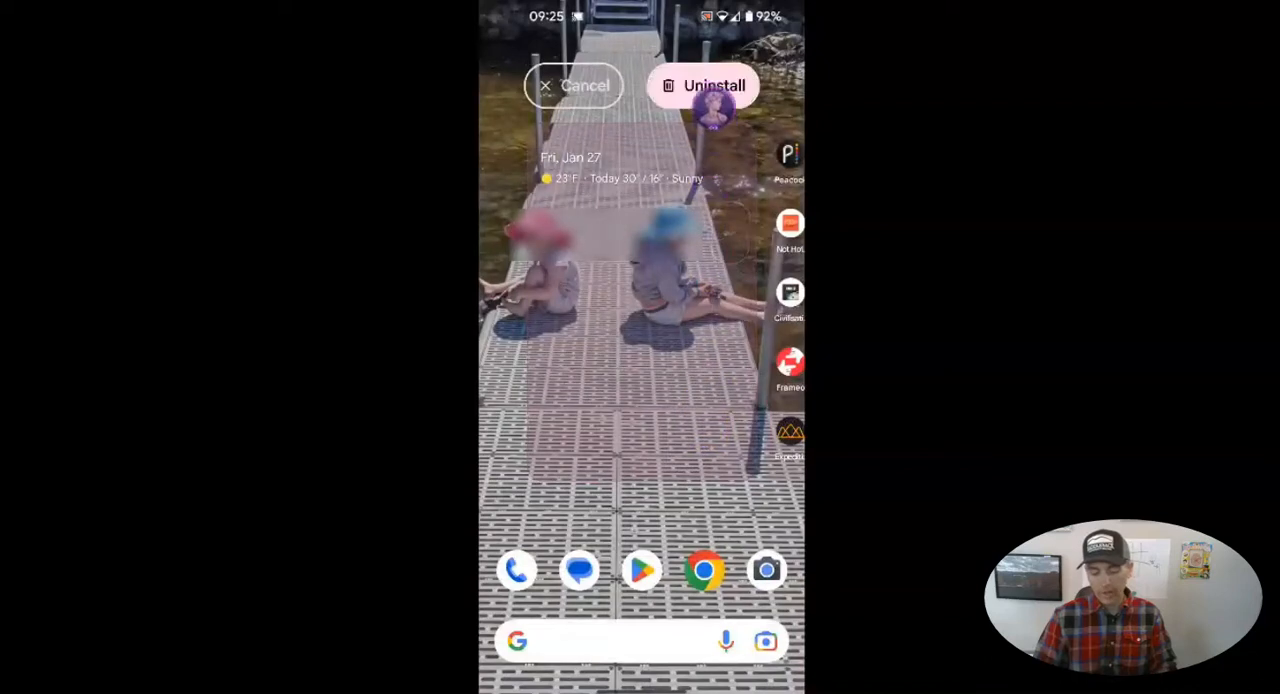
click(704, 84)
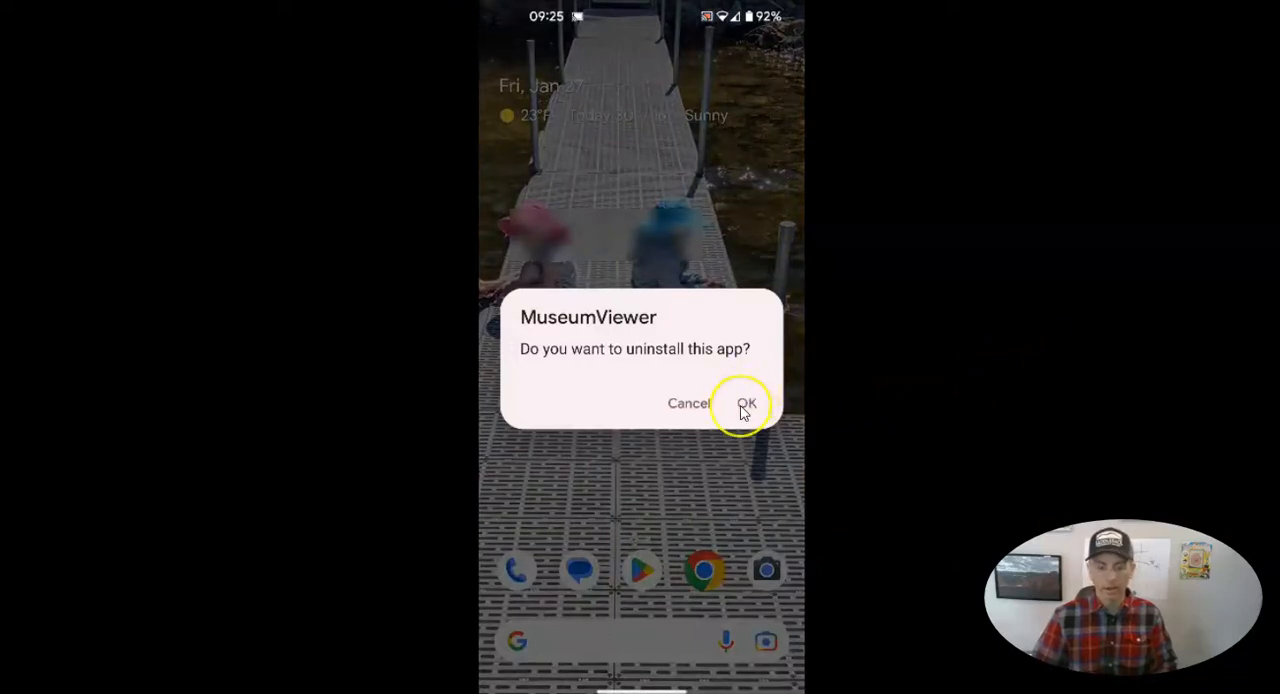
Step: Confirm OK to uninstall MuseumViewer and return the app drawer to the top of the list
click(748, 404)
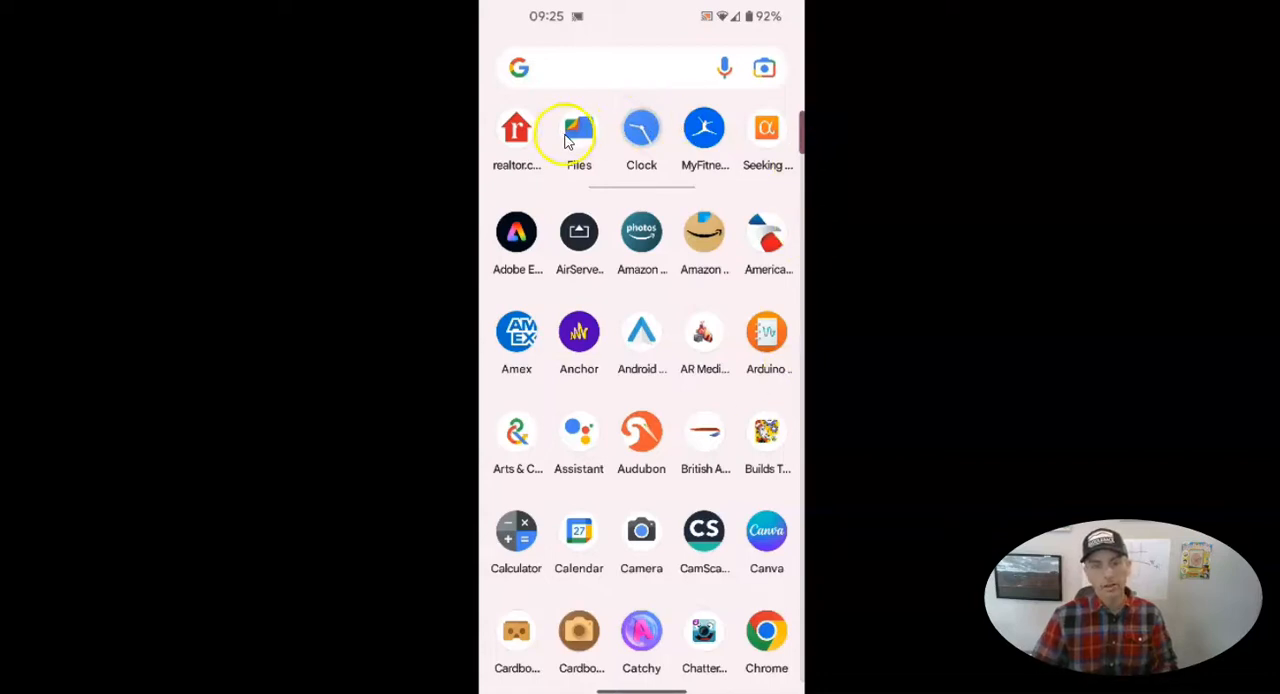
mouse_move(640, 432)
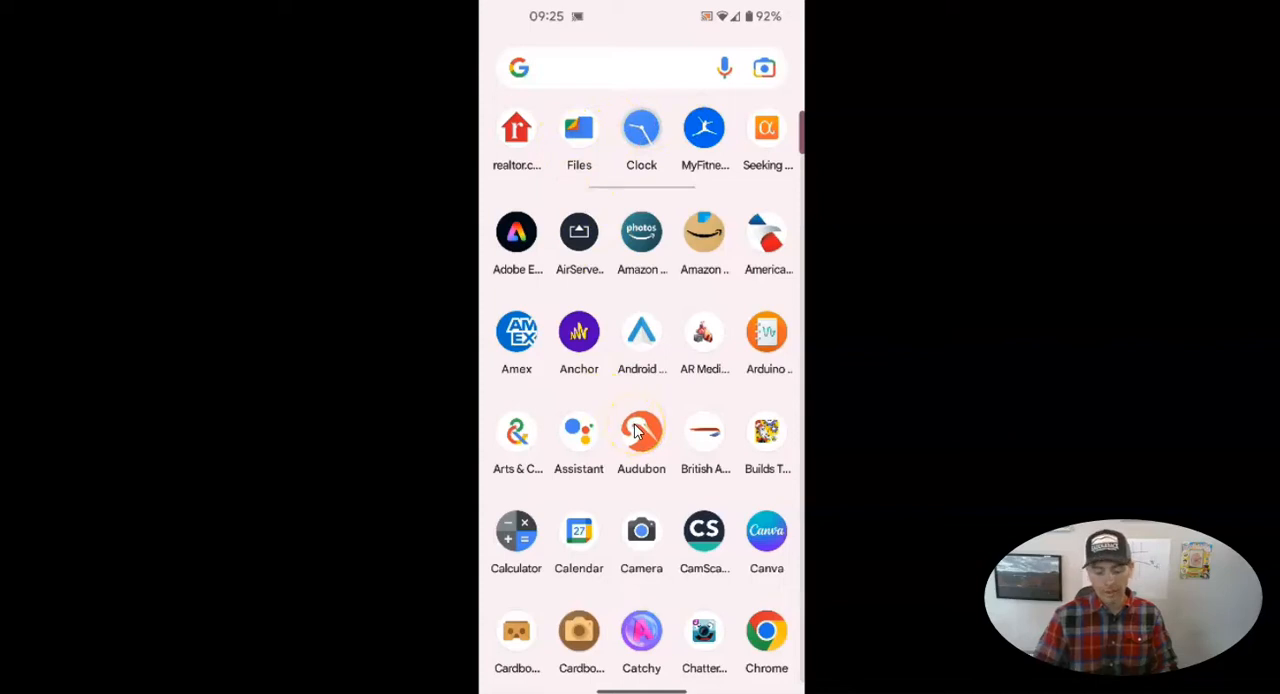
scroll(down, 3)
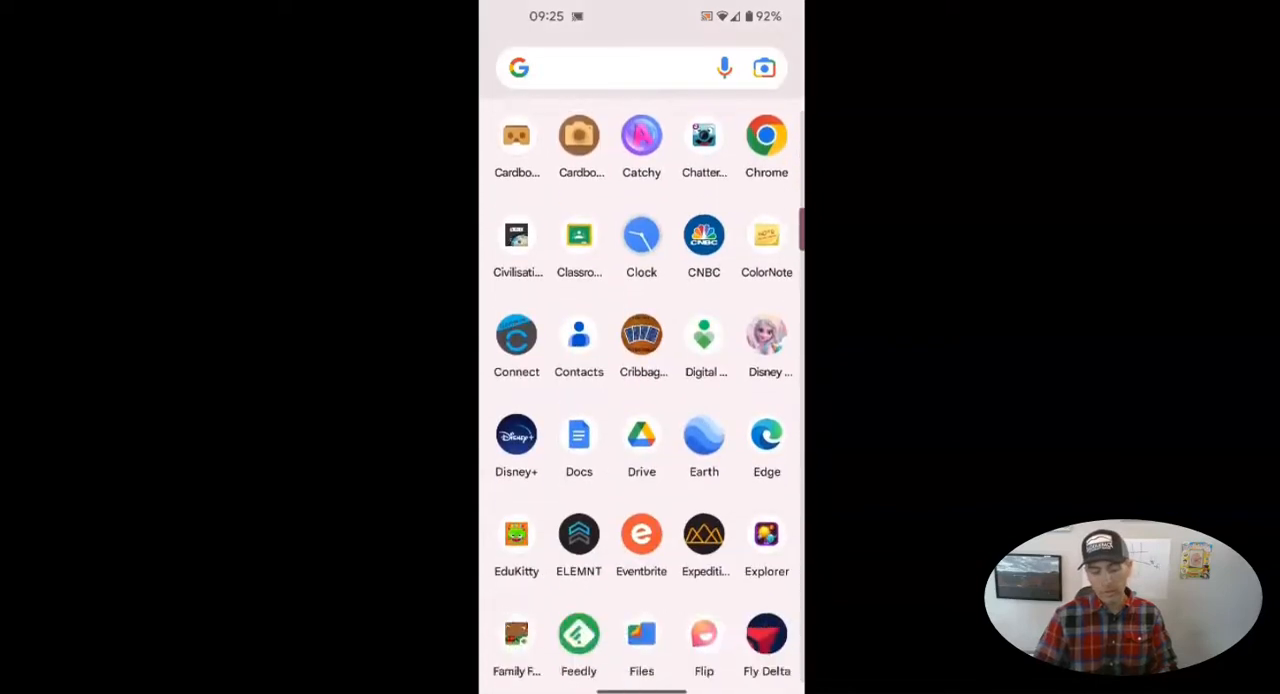
scroll(down, 3)
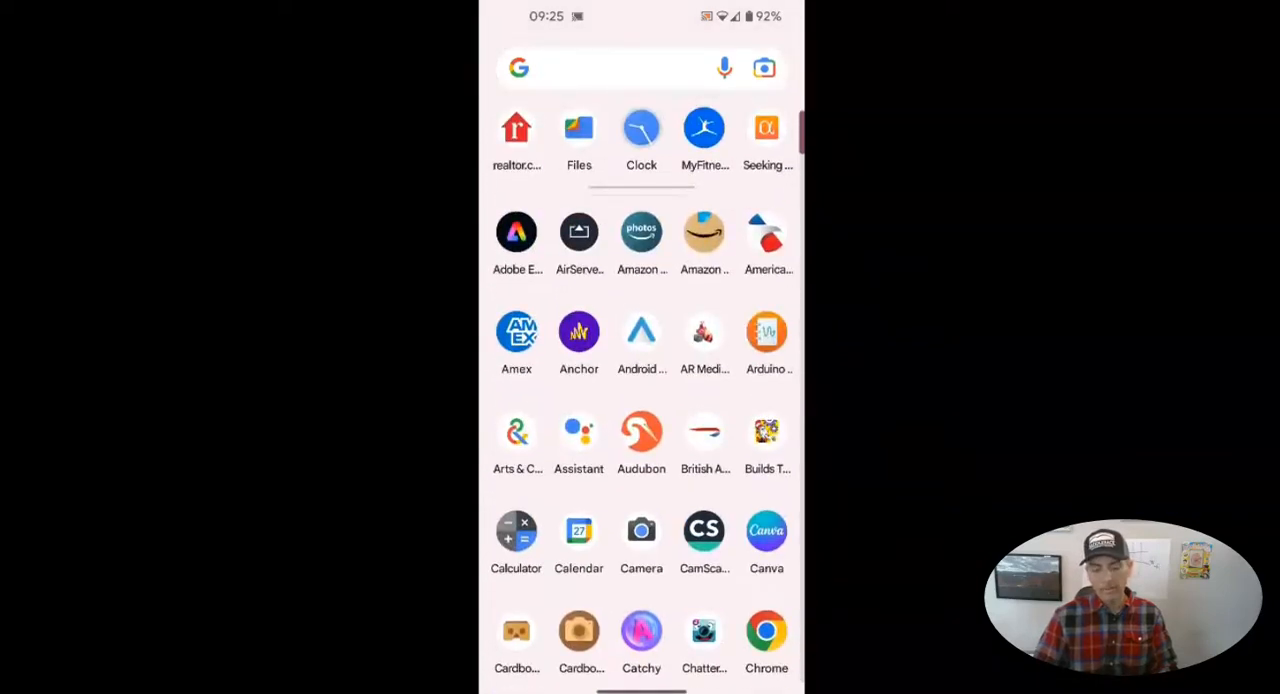
Step: Launch Files by Google and dismiss the storage tips card with Got it, reaching the Clean tab
click(580, 128)
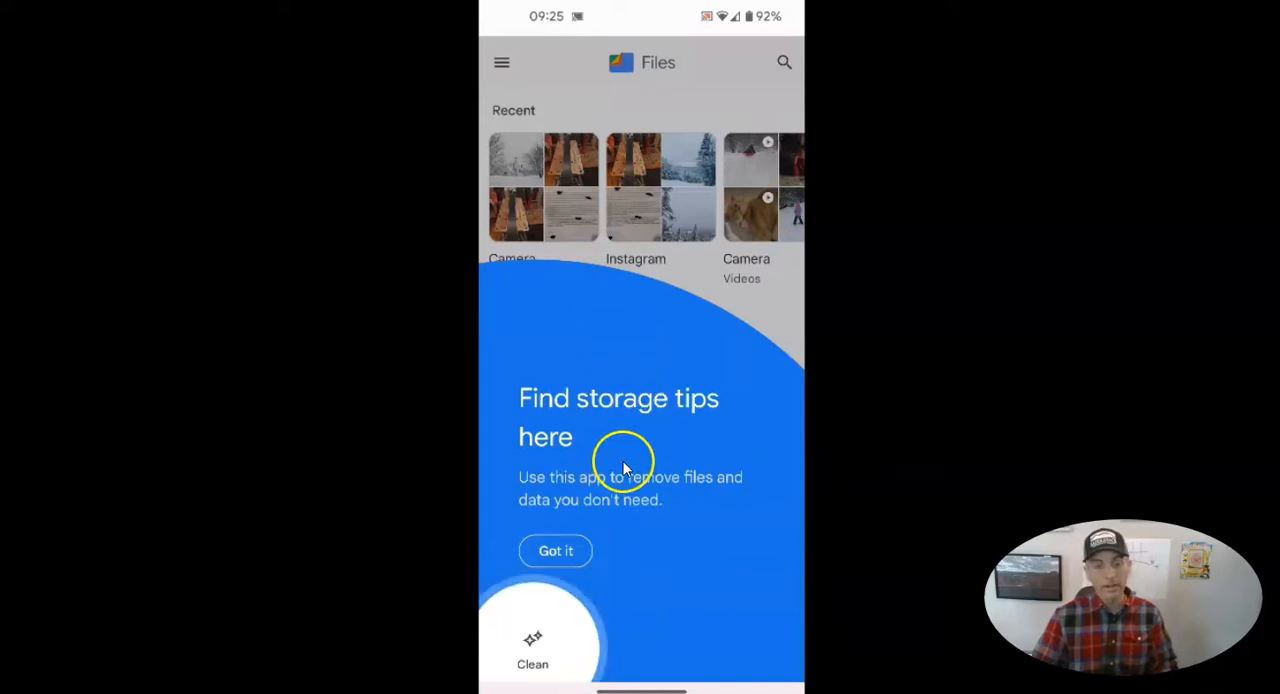
click(556, 552)
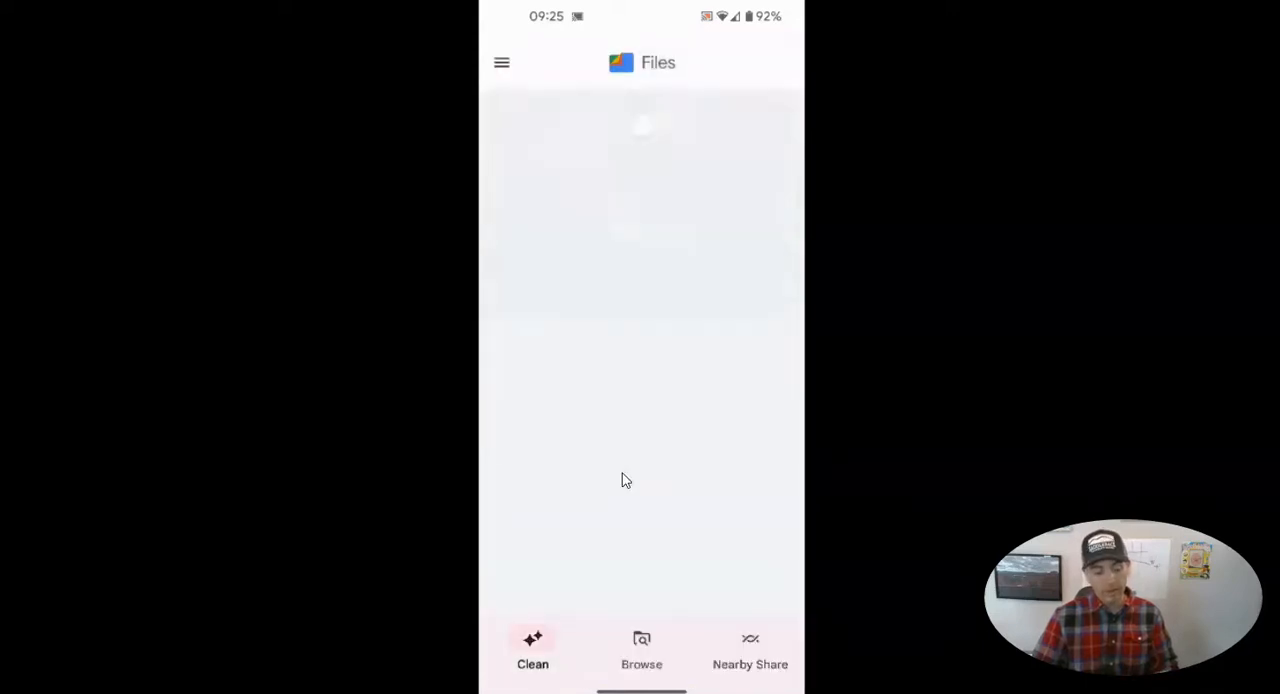